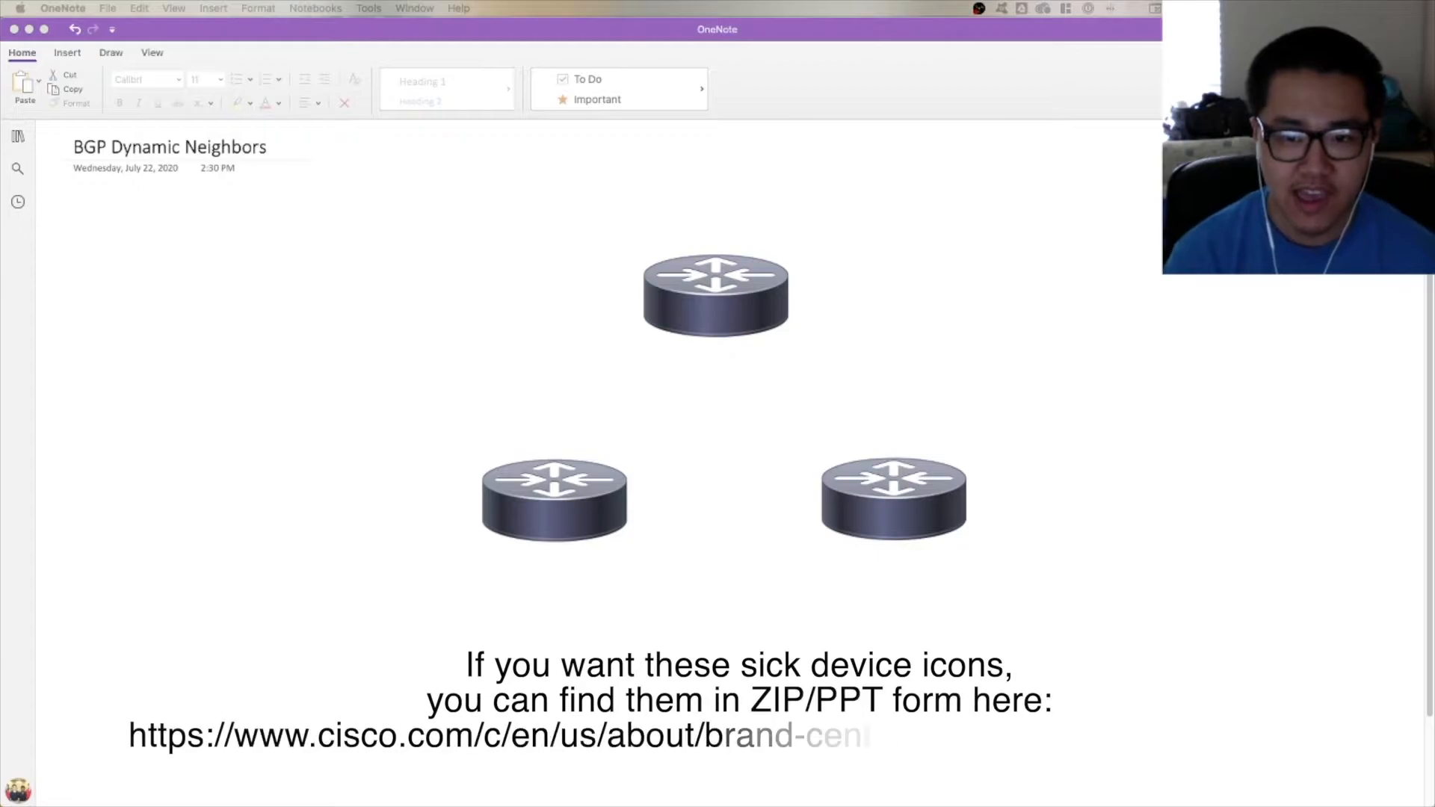
Load network-topology-icons.html to get the switch and router icons for the diagram.
text(network-topology-icons.html)
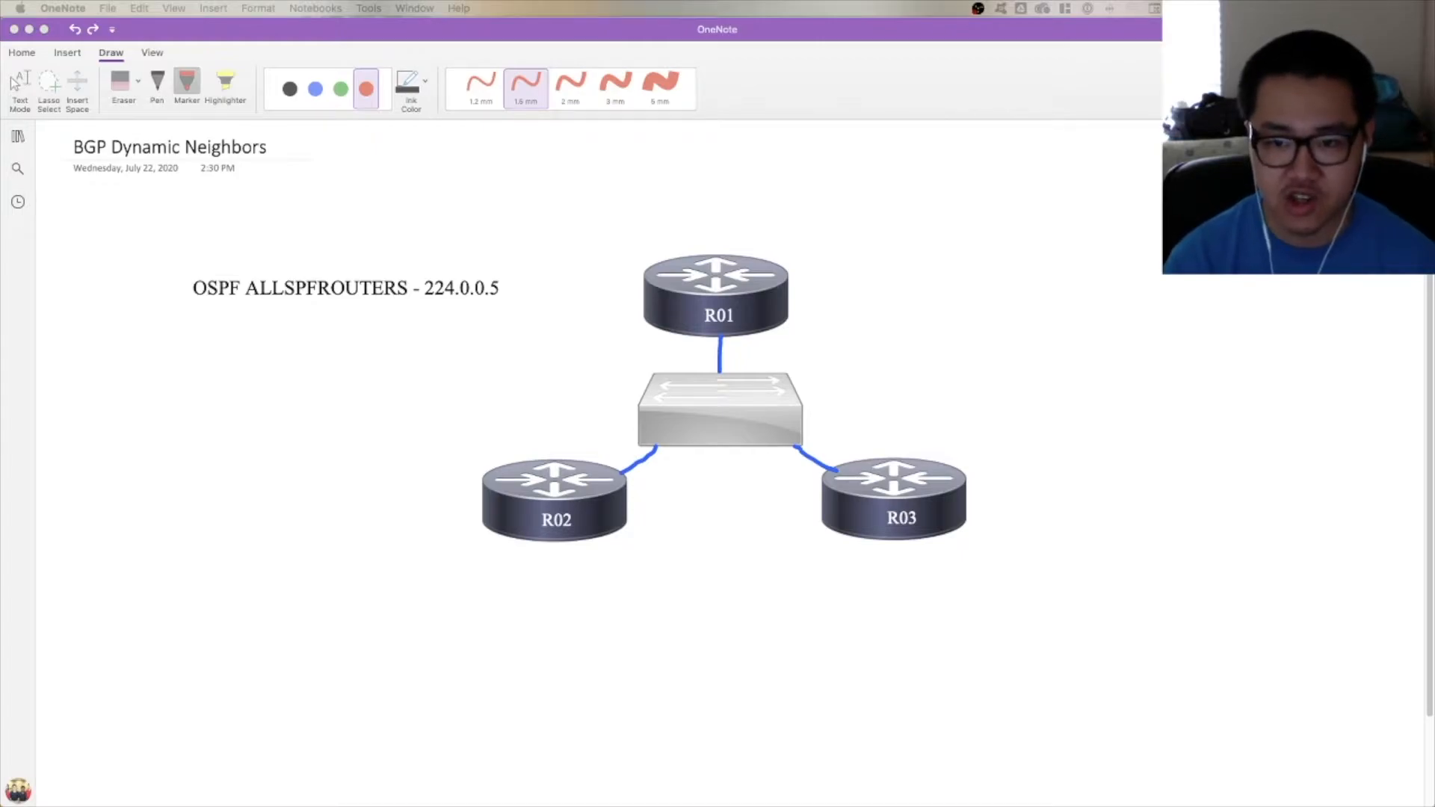
mouse_move(726, 638)
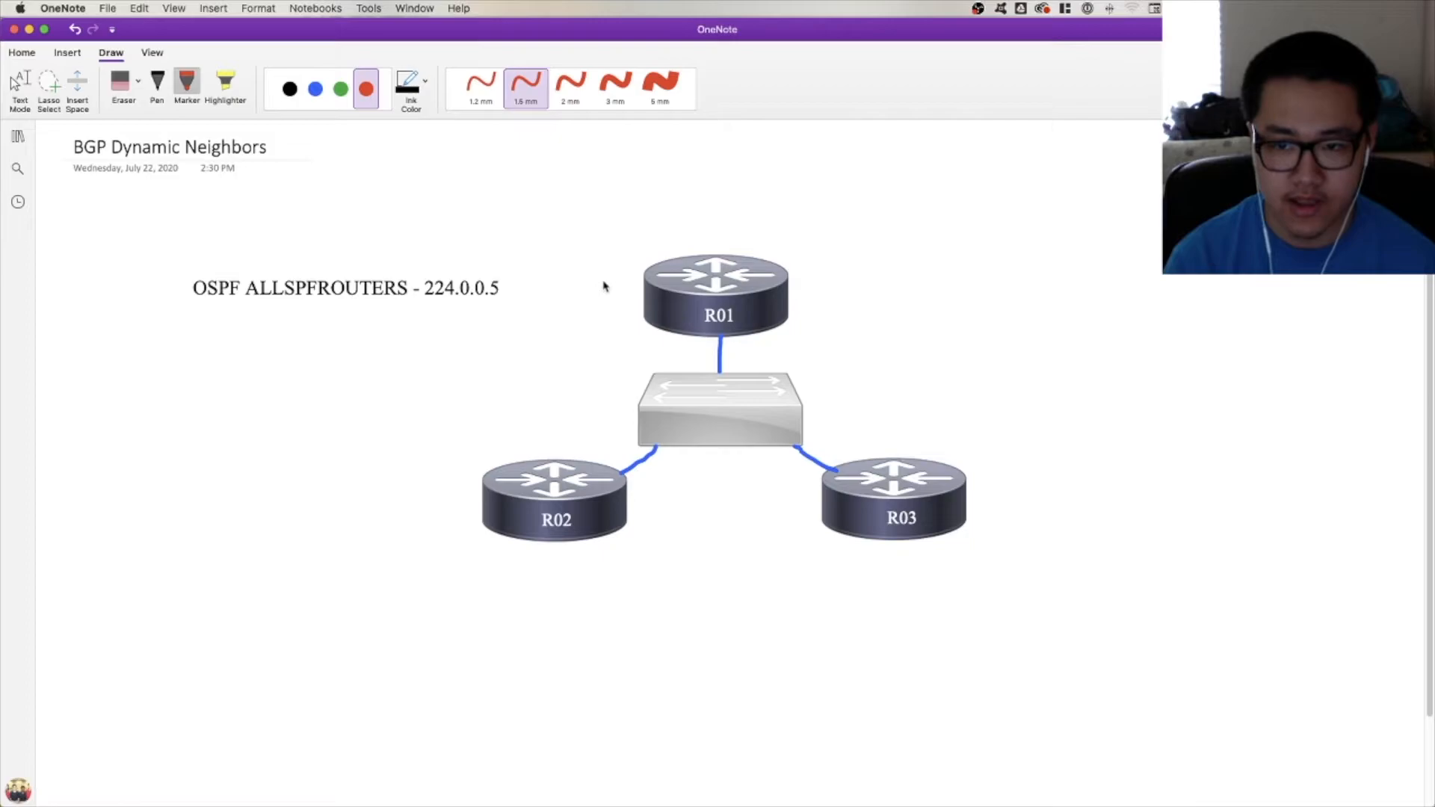
mouse_move(602, 272)
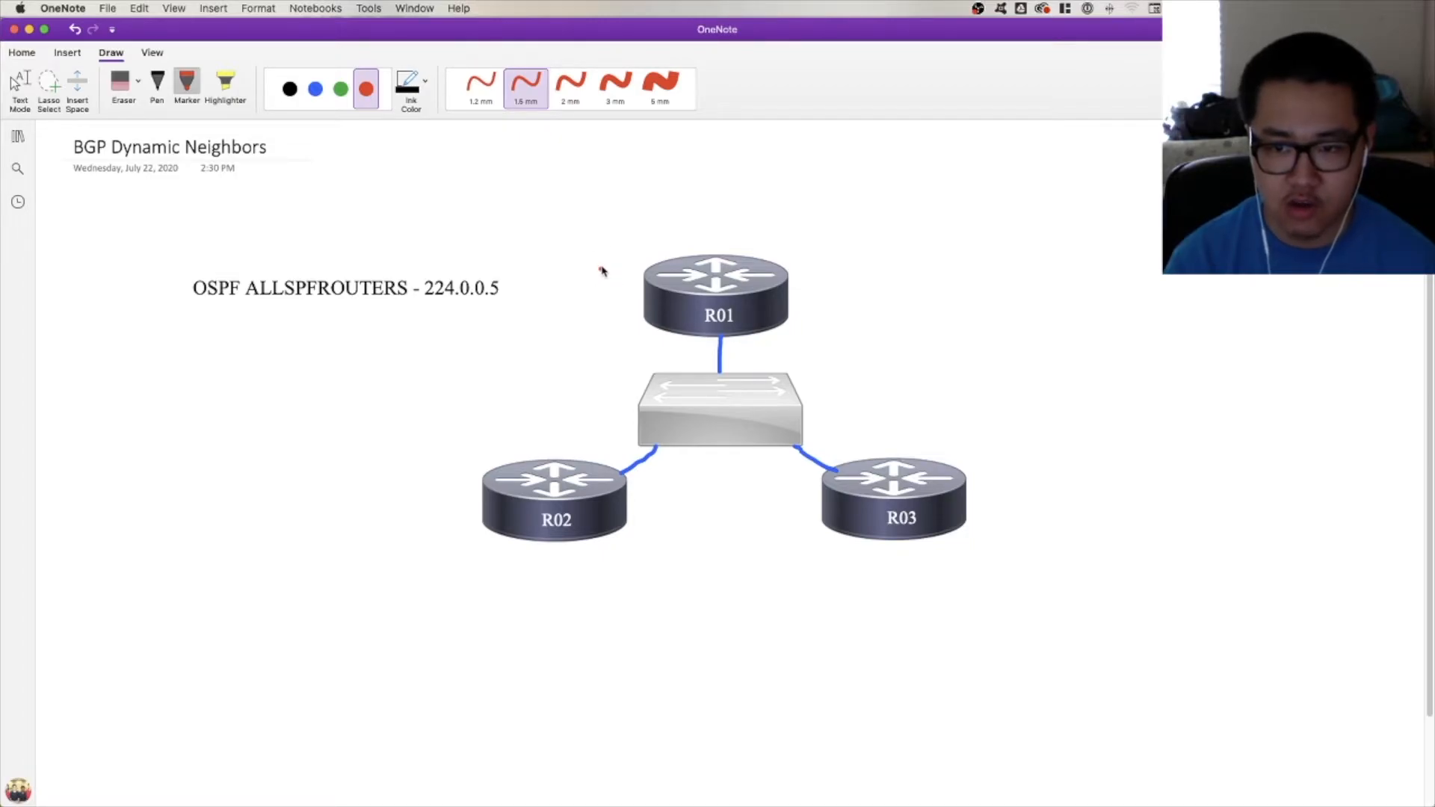
Draw red ink arrows from the switch down and out toward R03, with arrowheads.
drag(603, 270, 614, 384)
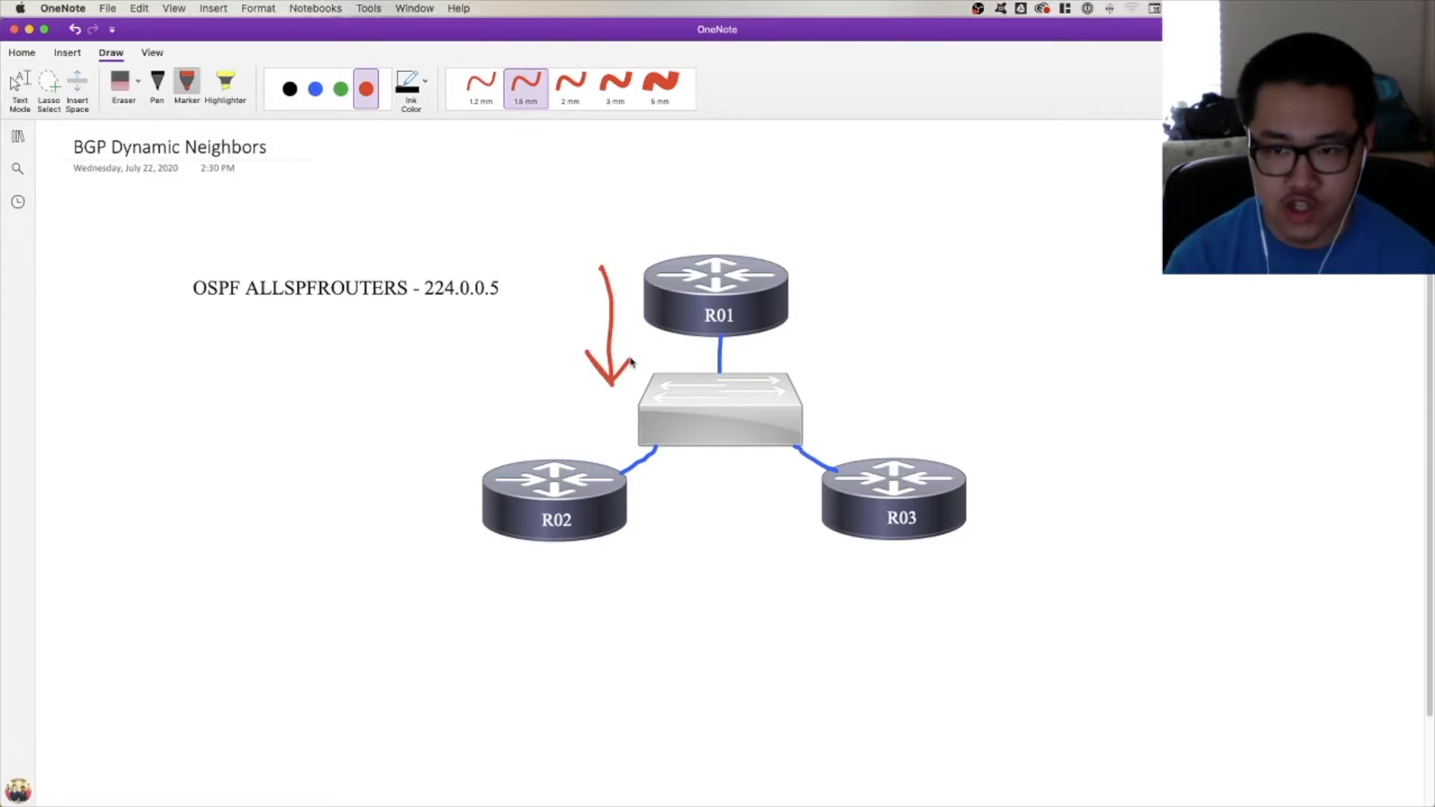
mouse_move(620, 429)
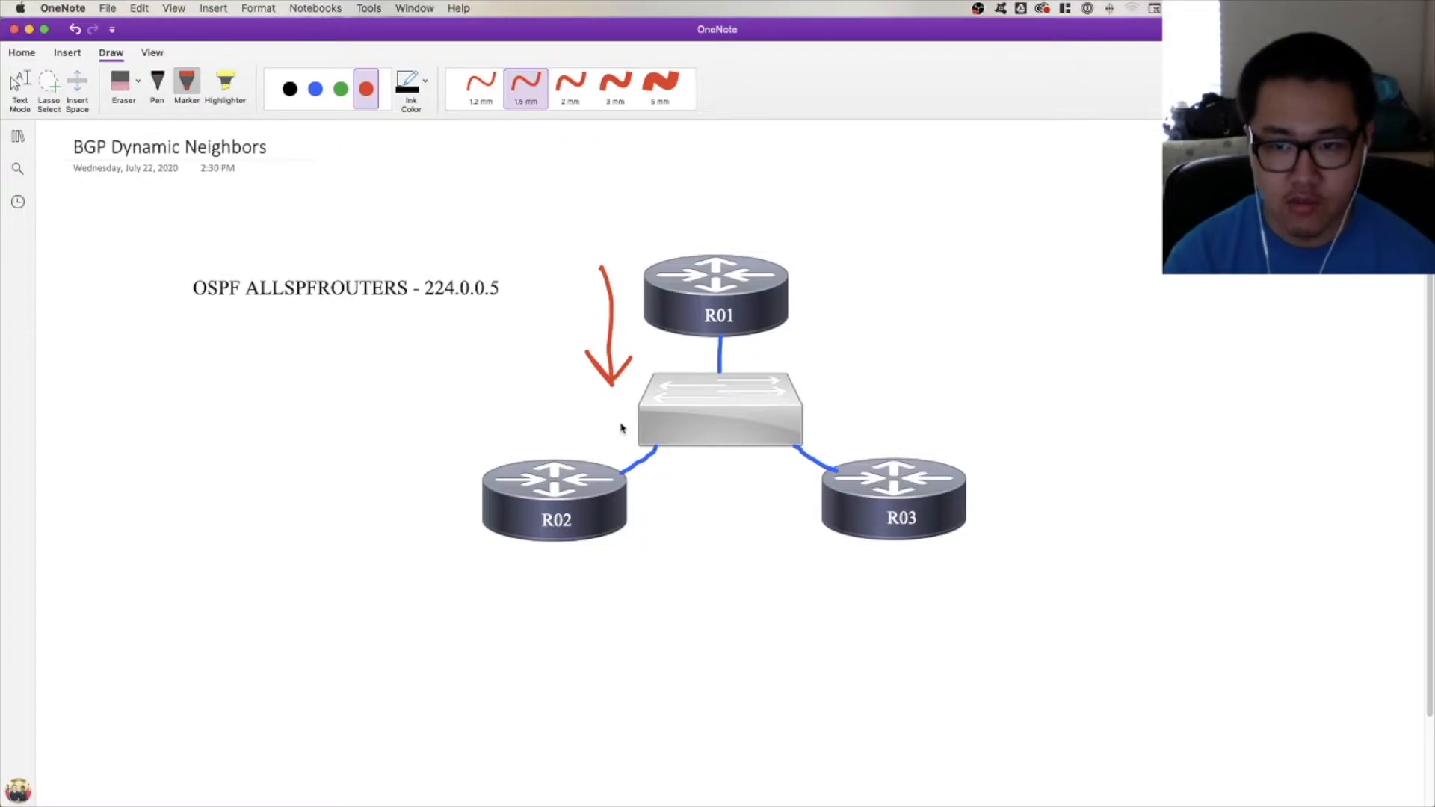
drag(687, 485, 699, 467)
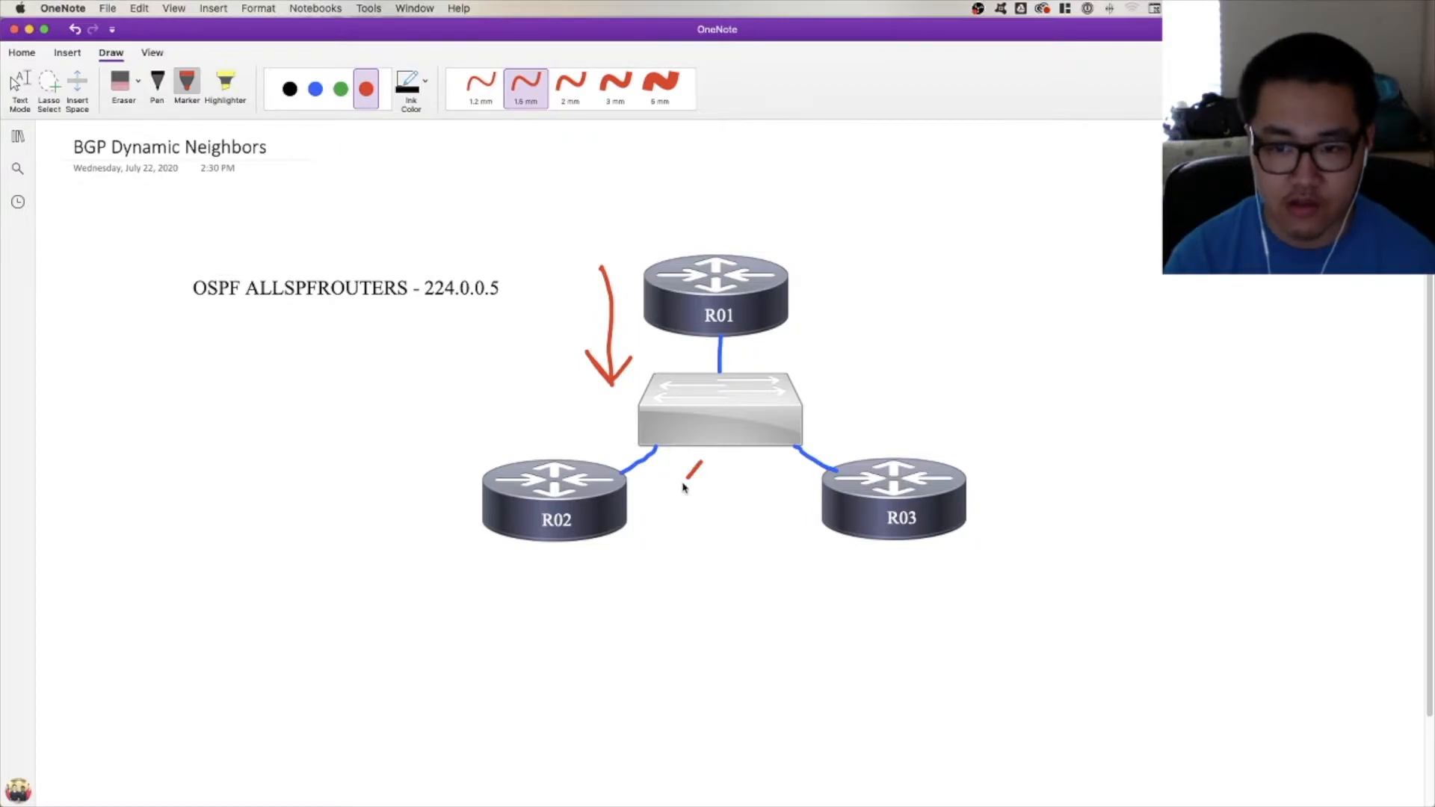
drag(695, 466, 654, 526)
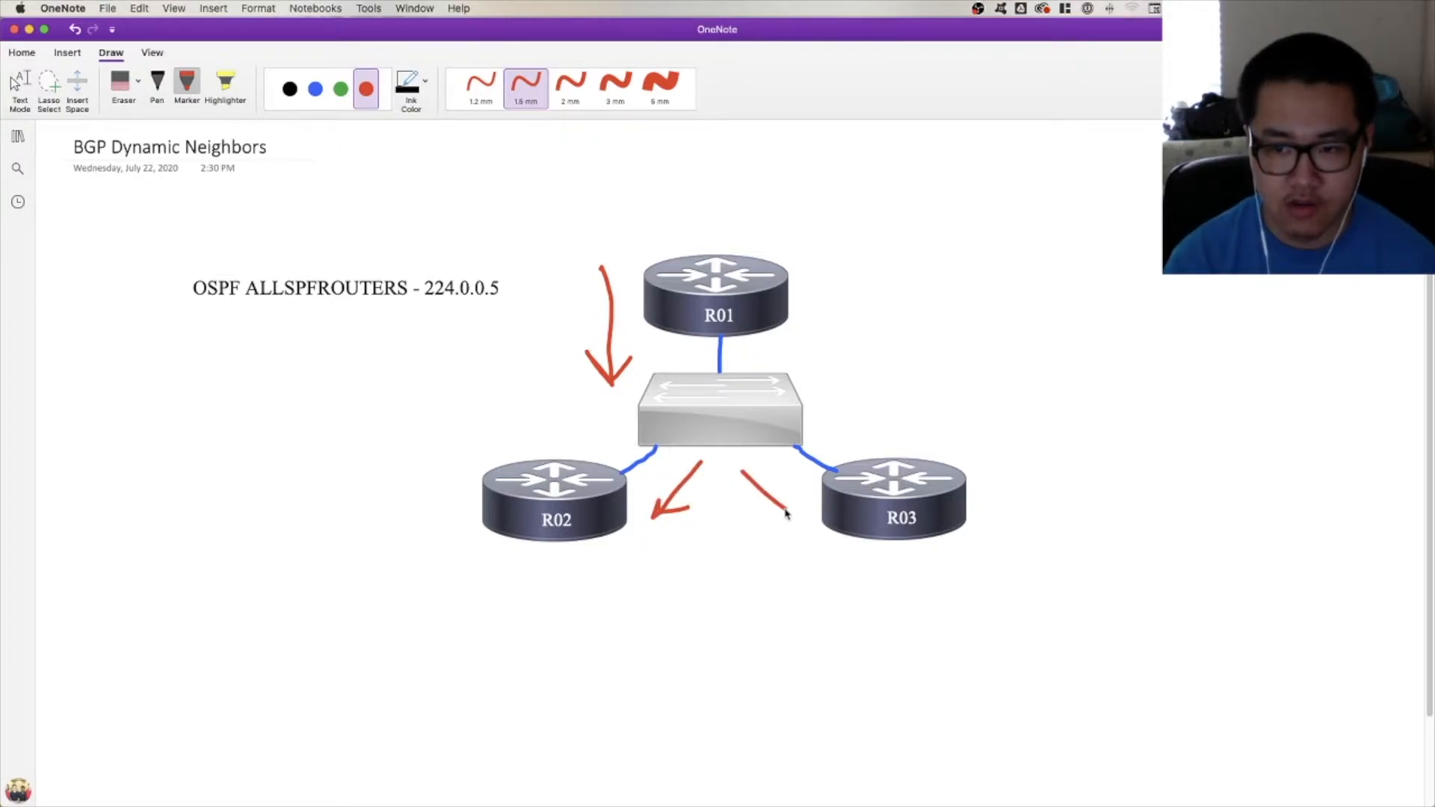
drag(741, 475, 785, 511)
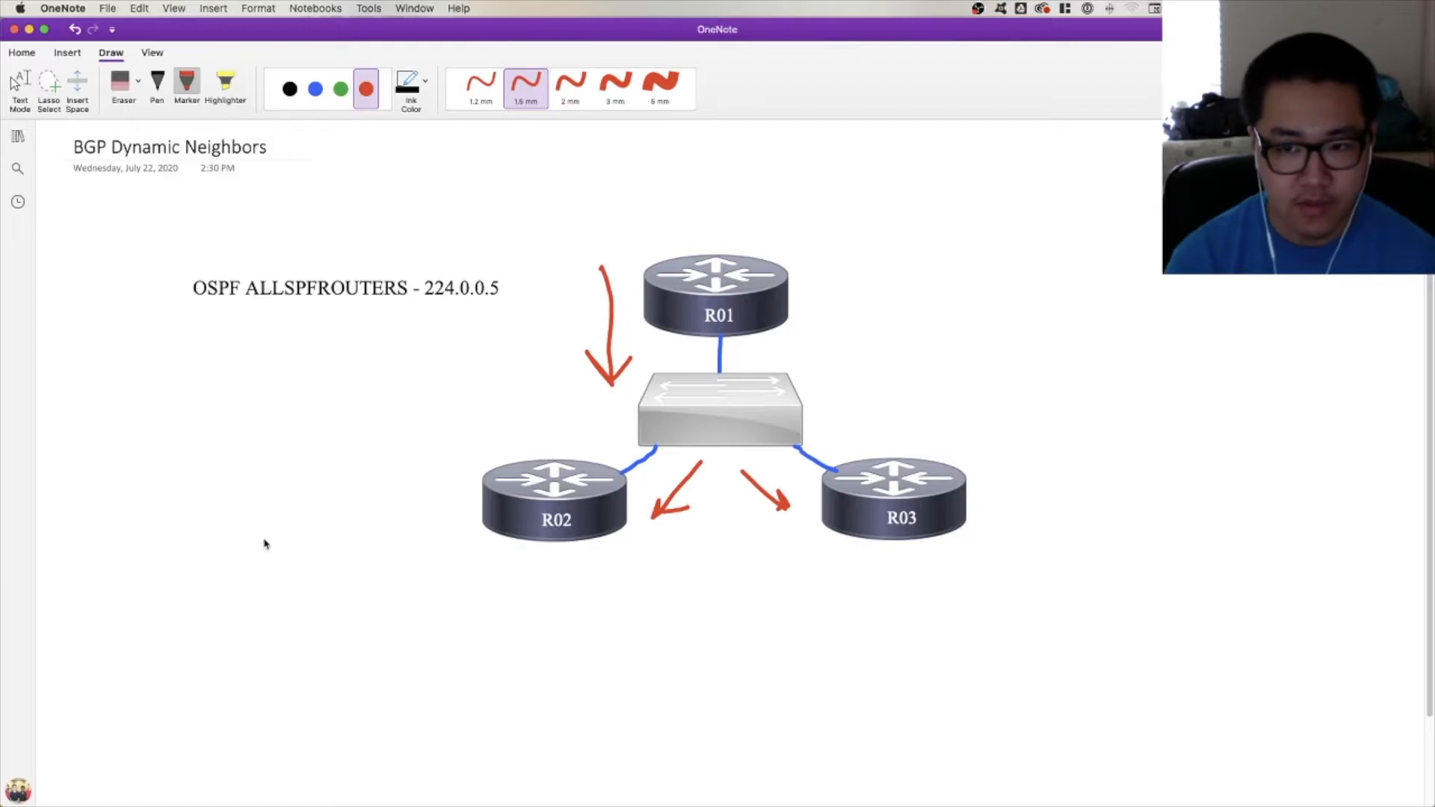
mouse_move(619, 289)
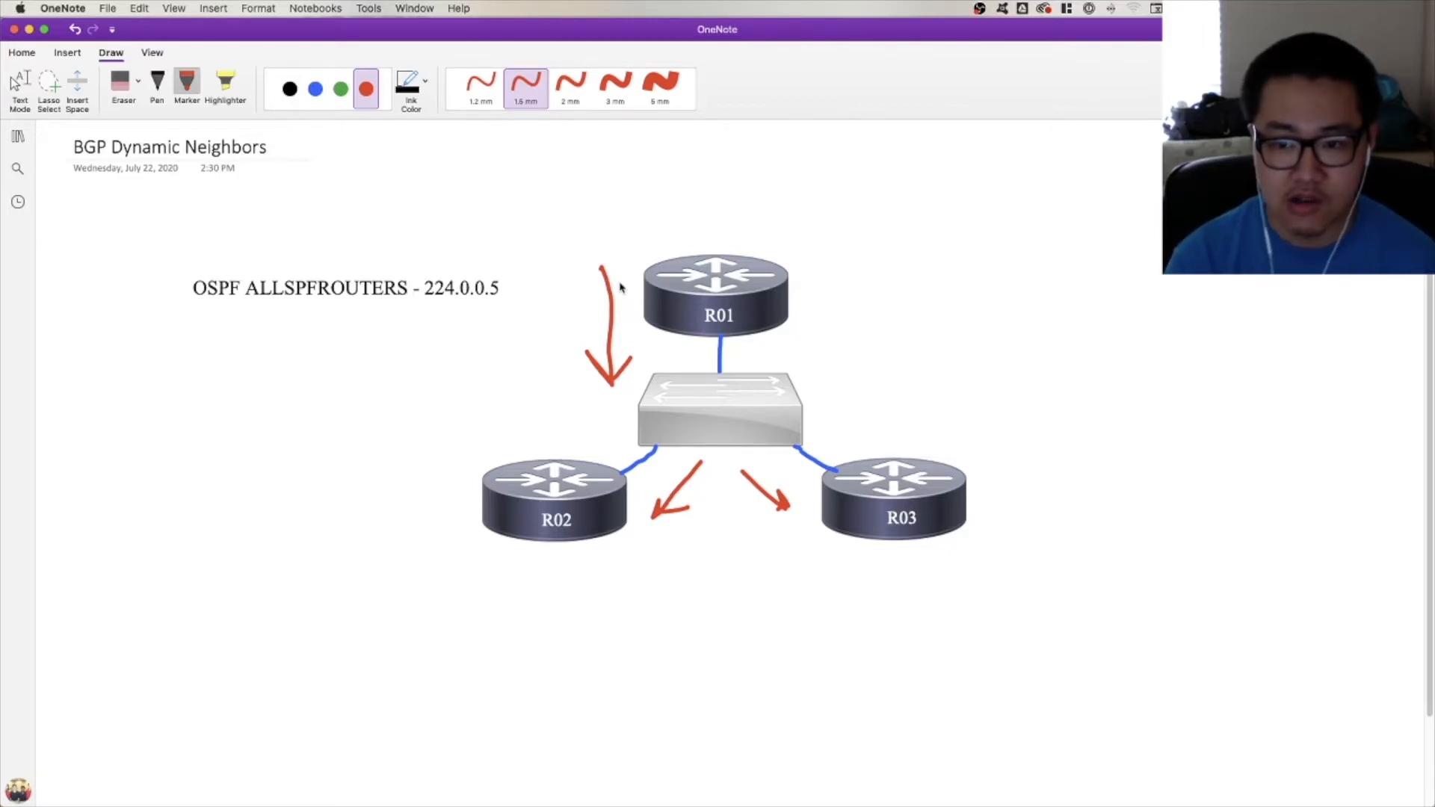
Return to the Home ribbon to start replacing the ink and OSPF note with BGP commands.
click(20, 52)
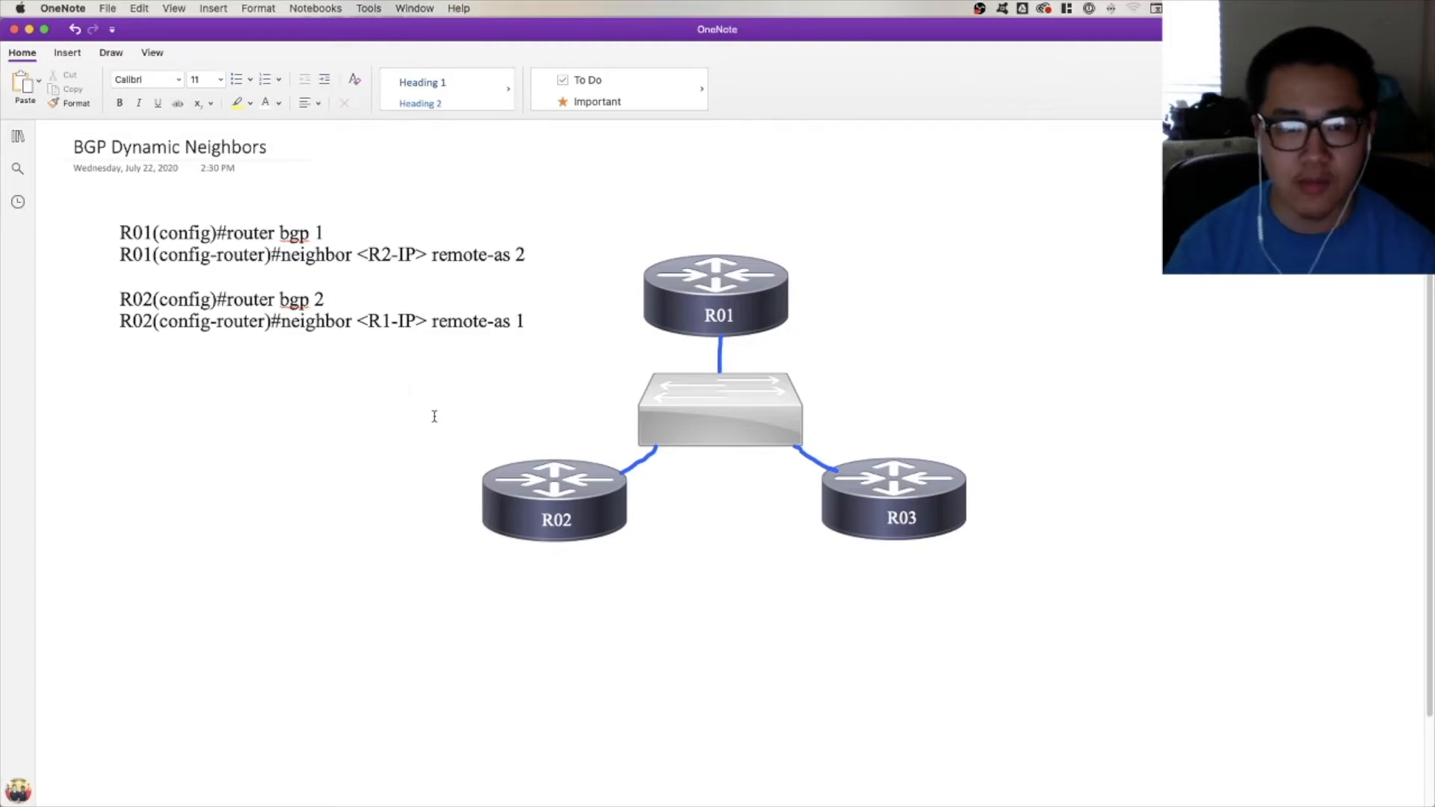
click(409, 387)
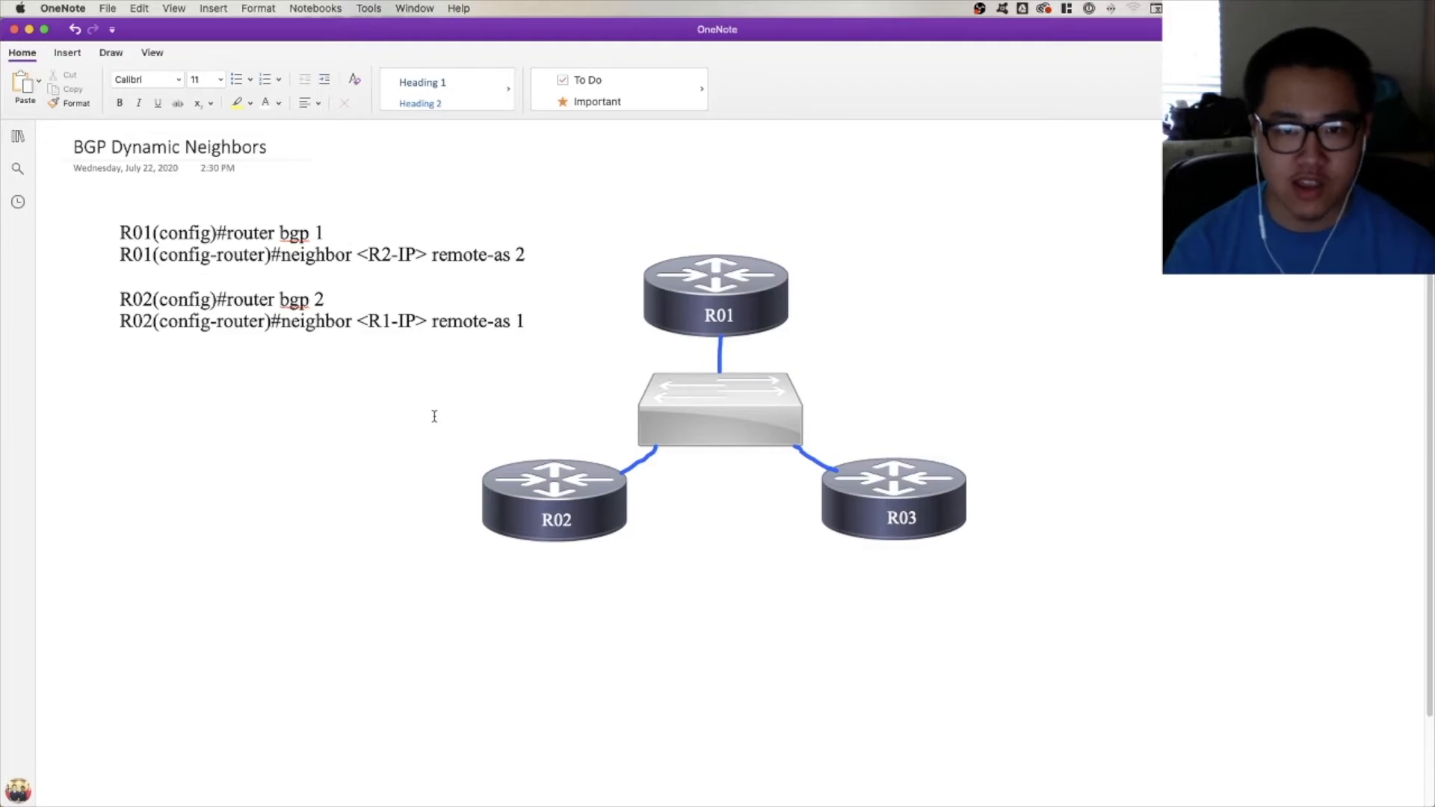
click(409, 389)
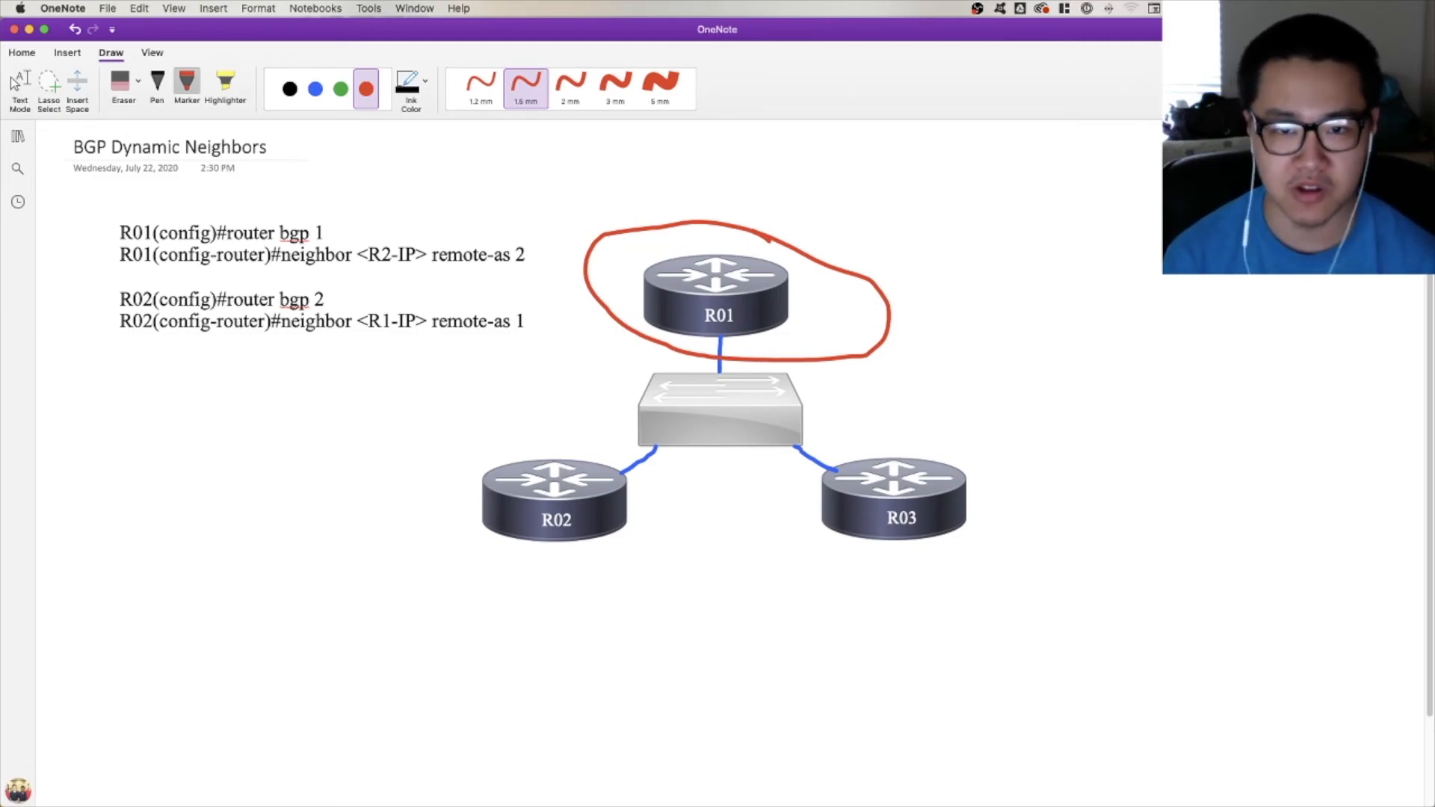
Draw red ink lines from the circled R01 out to the right toward remote peers.
drag(742, 315, 1372, 495)
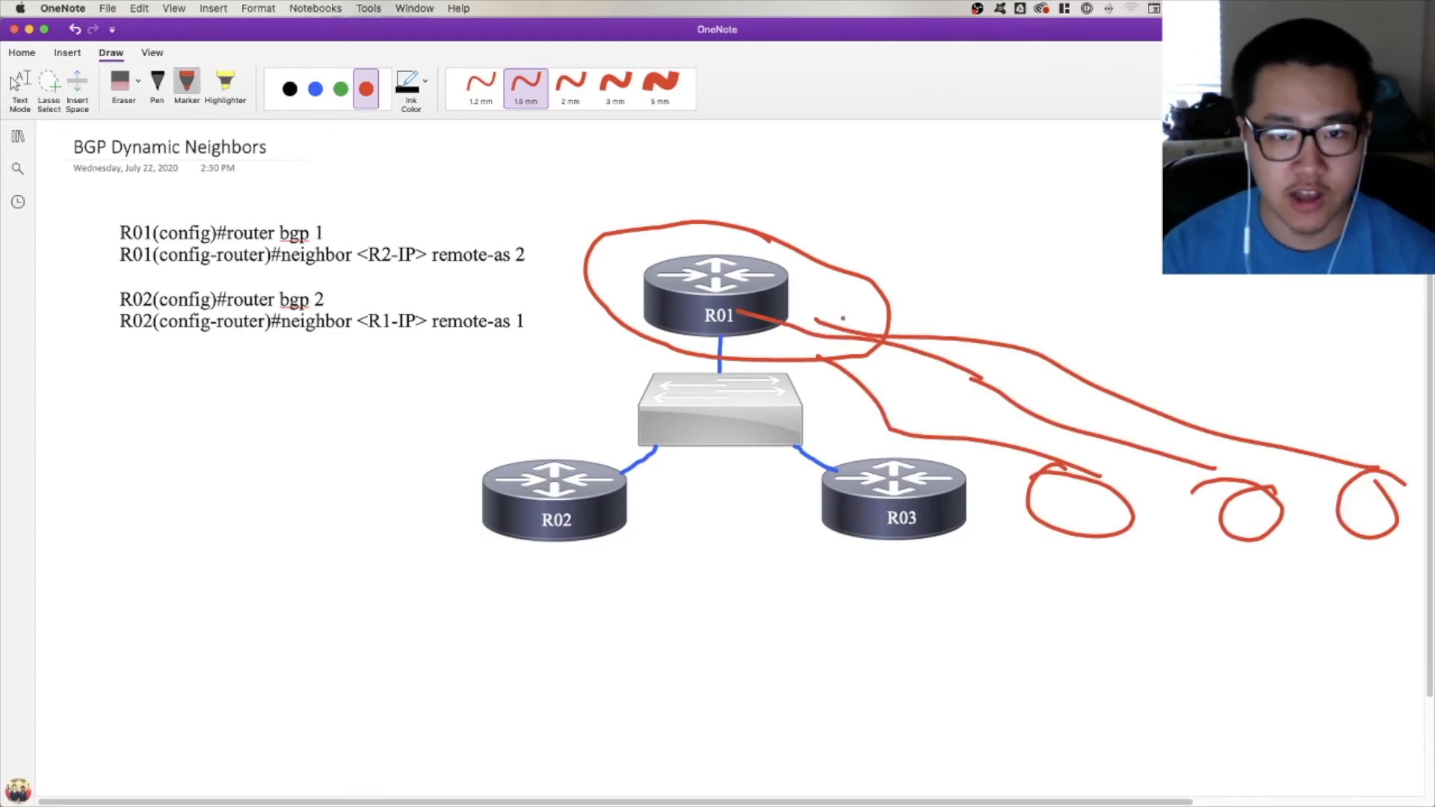